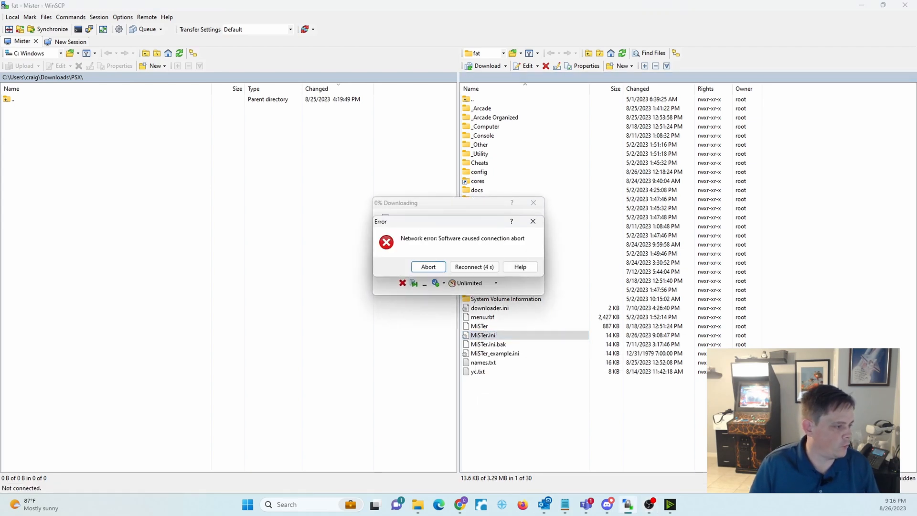
Abort the failed download after the connection error so MiSTer.ini opens in the editor.
click(473, 266)
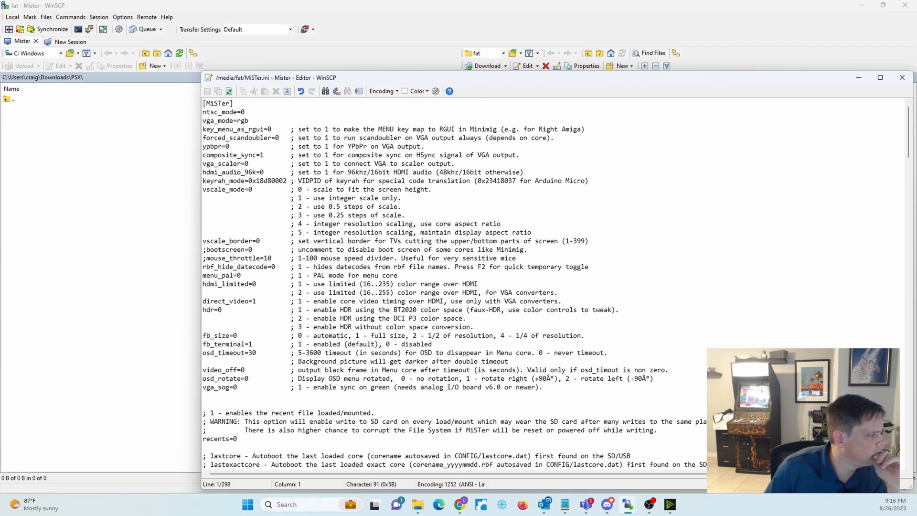
Scroll the MiSTer.ini editor to the dvi_mode=1 line.
scroll(down, 3)
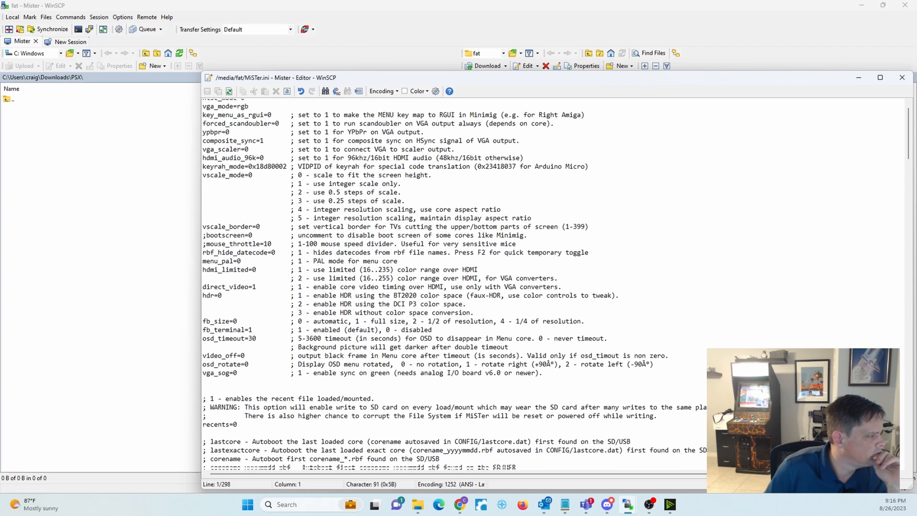
scroll(down, 3)
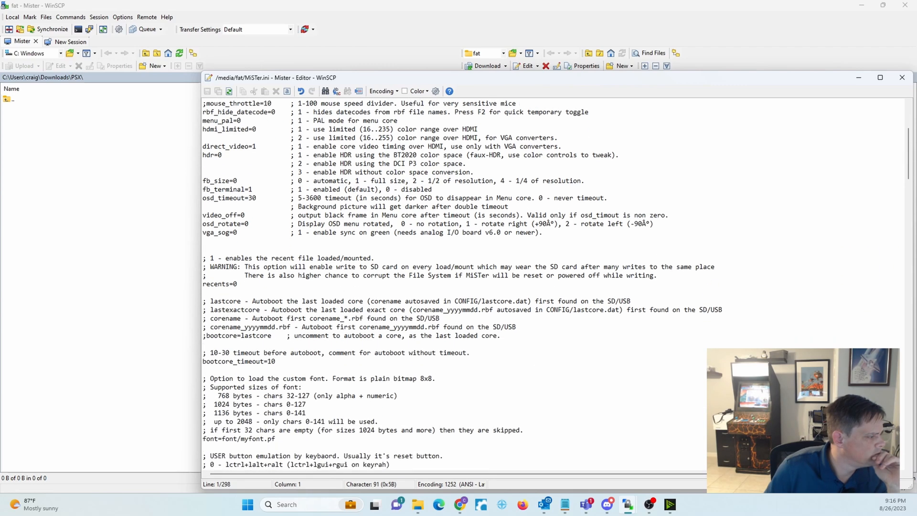
scroll(down, 3)
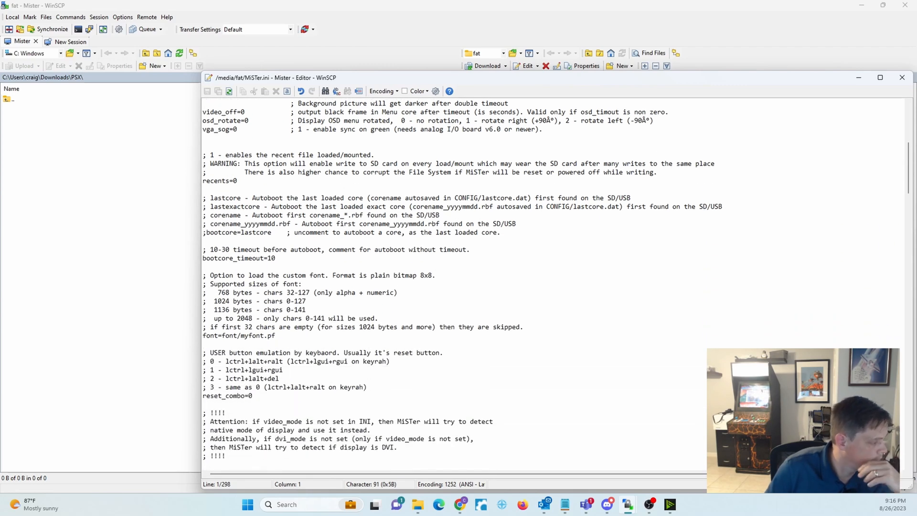
scroll(down, 3)
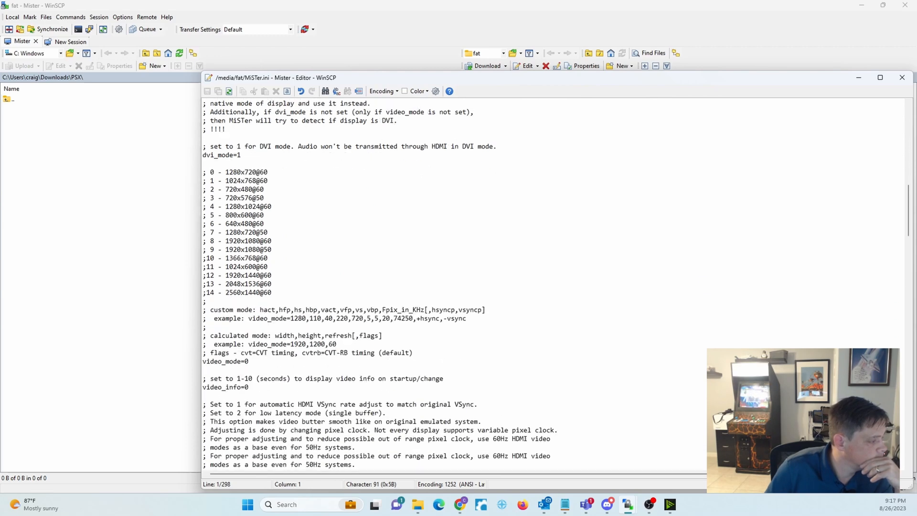
scroll(up, 3)
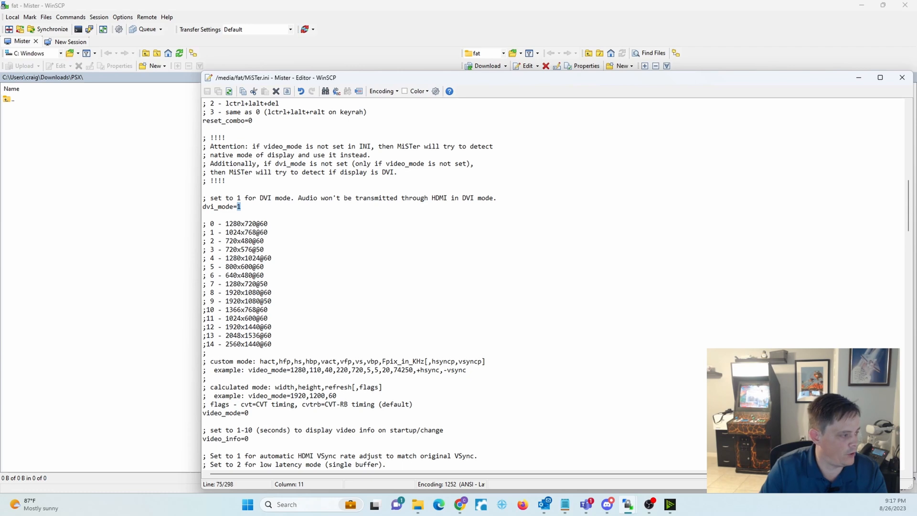
Change dvi_mode from 1 to 0 and save MiSTer.ini back to the MiSTer.
text(0)
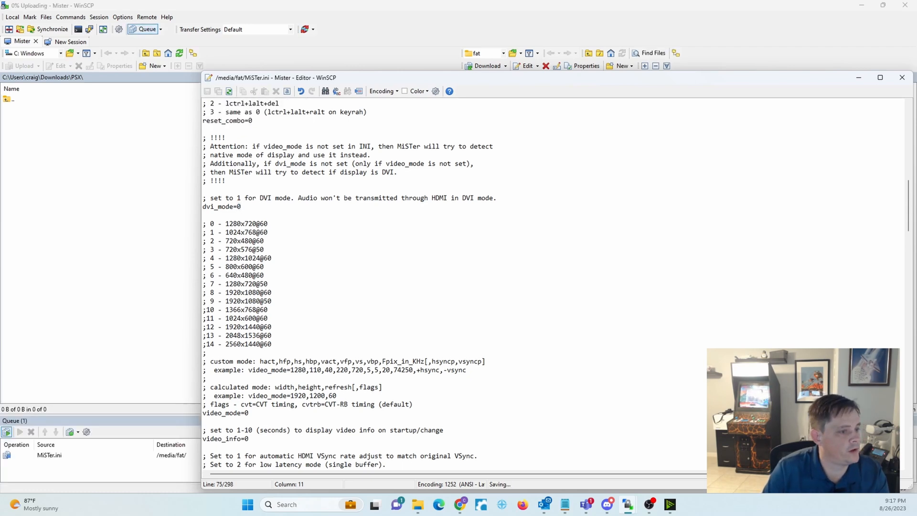
click(902, 78)
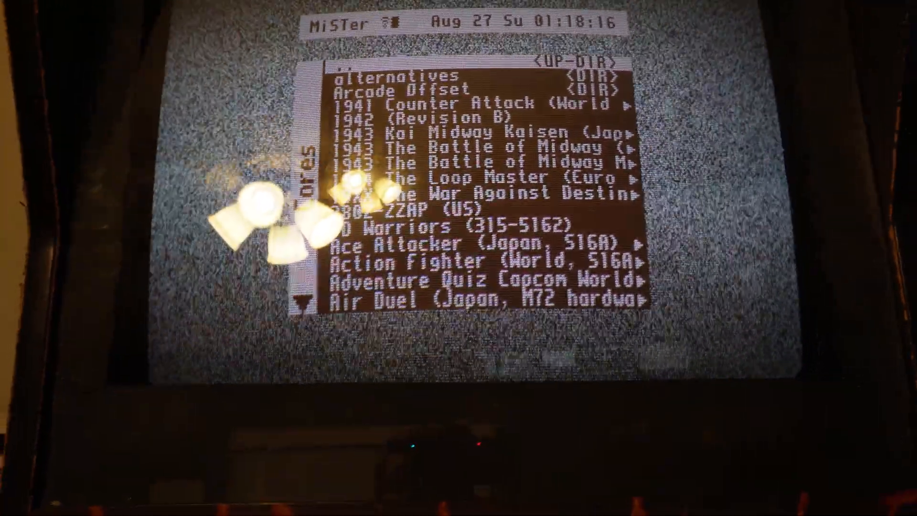
Scroll the cabinet's MiSTer cores list down to titles starting with M.
scroll(down, 3)
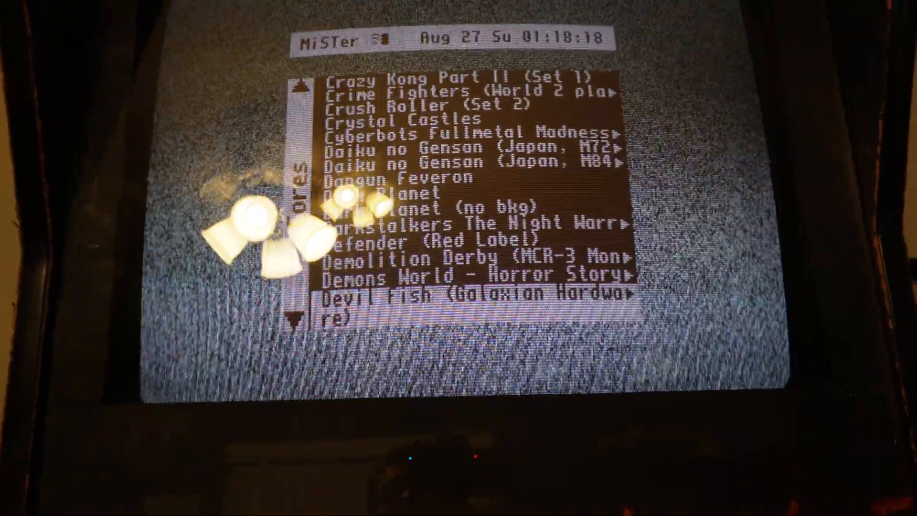
scroll(down, 3)
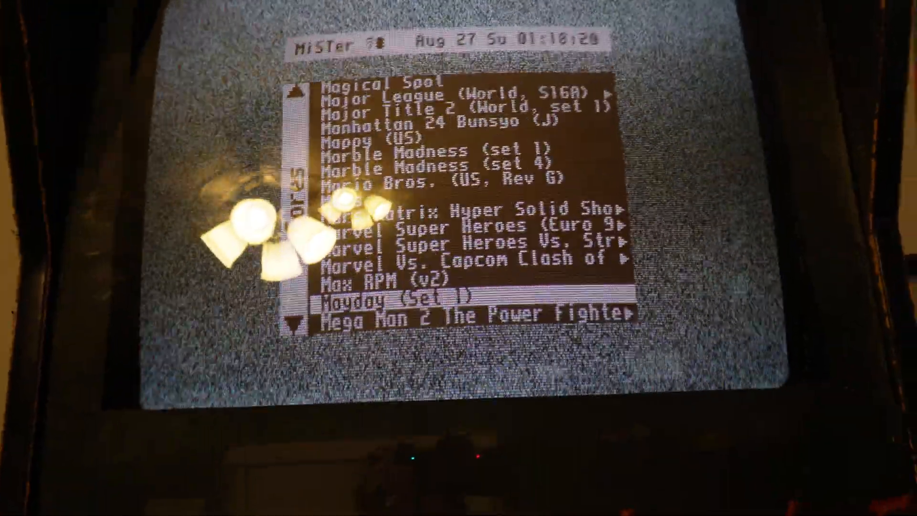